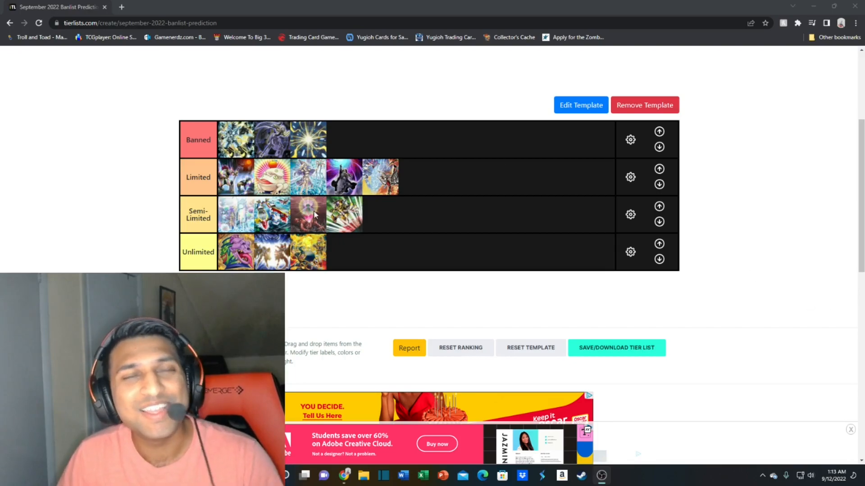
mouse_move(231, 104)
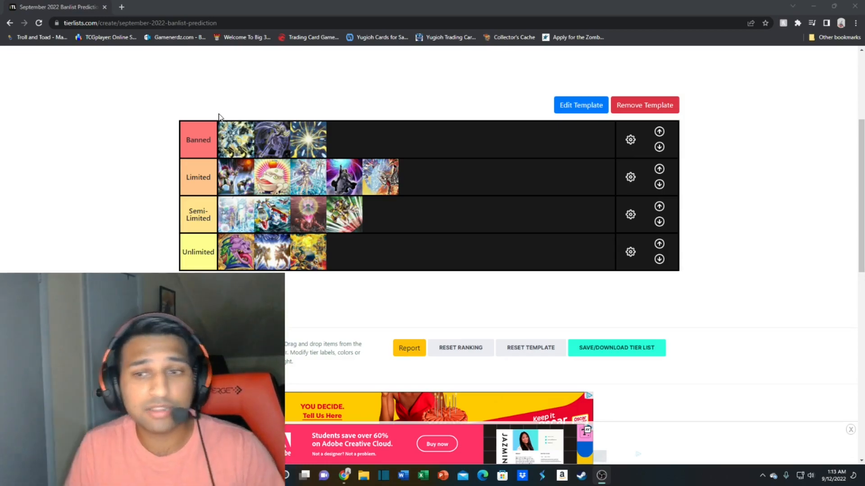
mouse_move(229, 113)
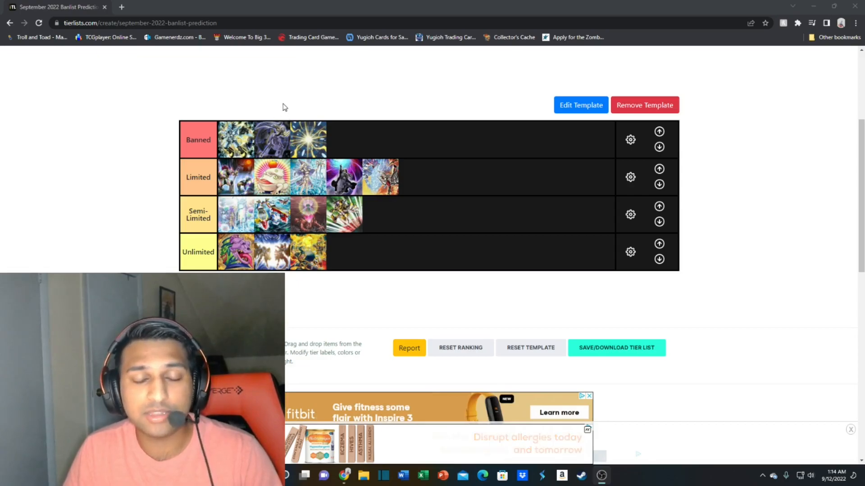
mouse_move(331, 110)
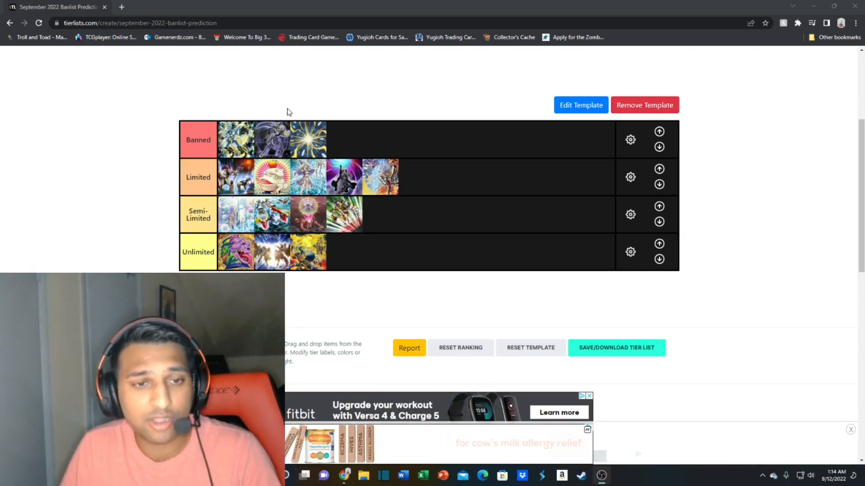
mouse_move(144, 114)
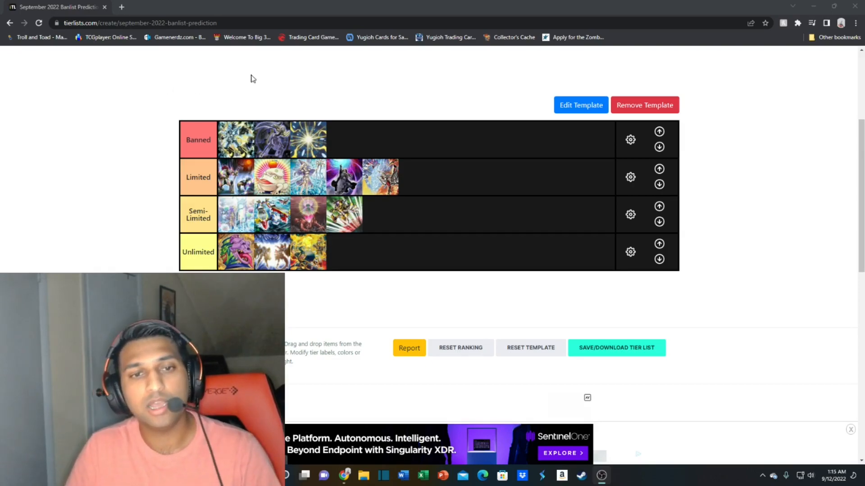
mouse_move(394, 106)
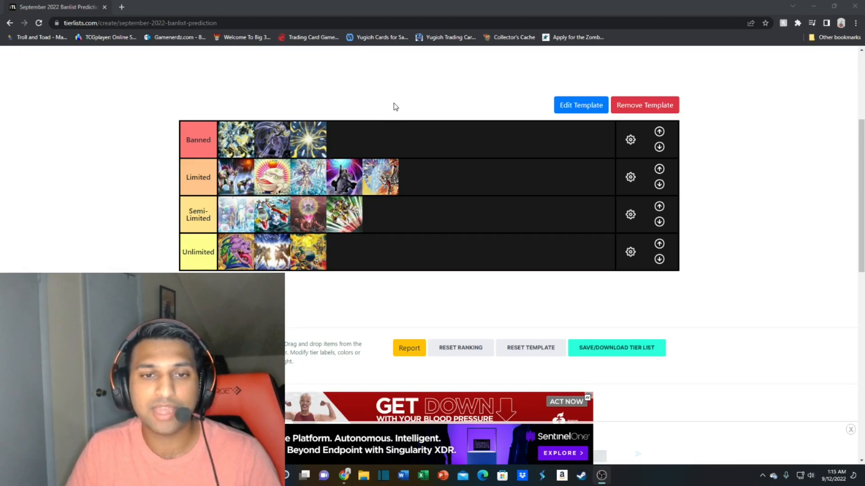
mouse_move(350, 148)
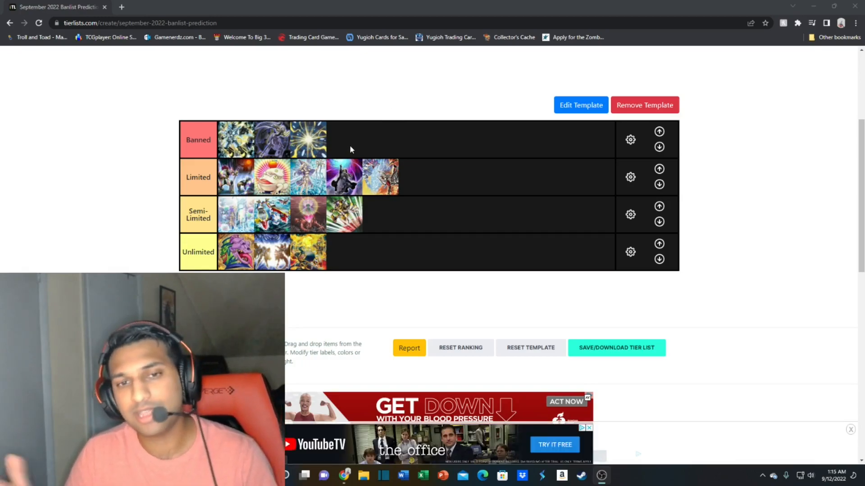
mouse_move(431, 117)
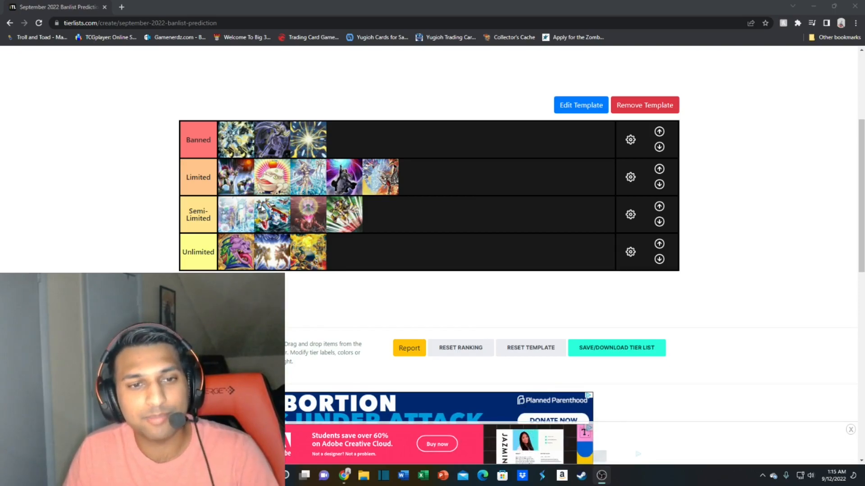
mouse_move(312, 205)
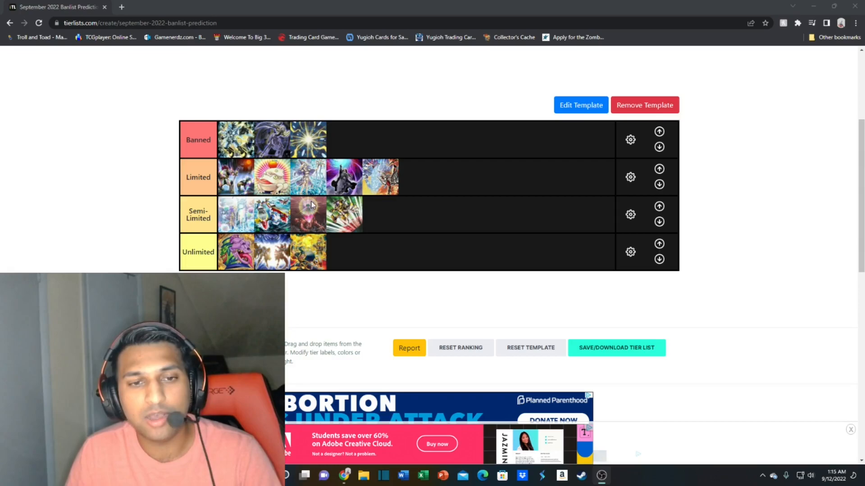
mouse_move(317, 208)
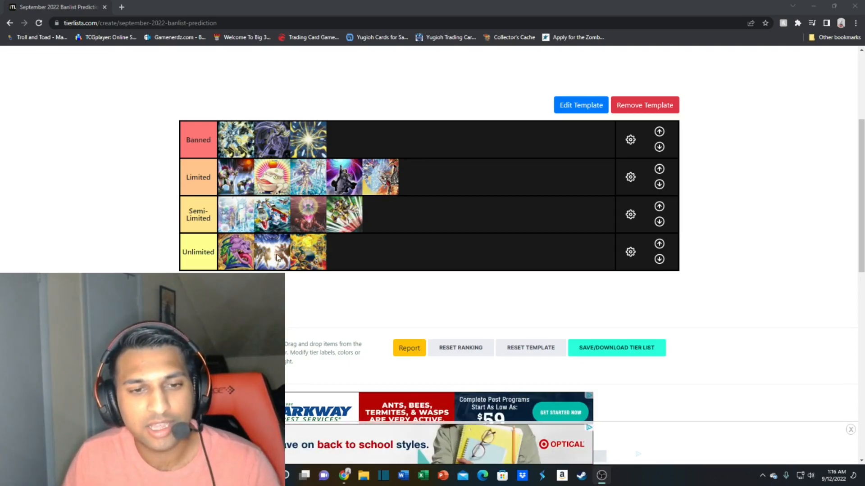
mouse_move(297, 284)
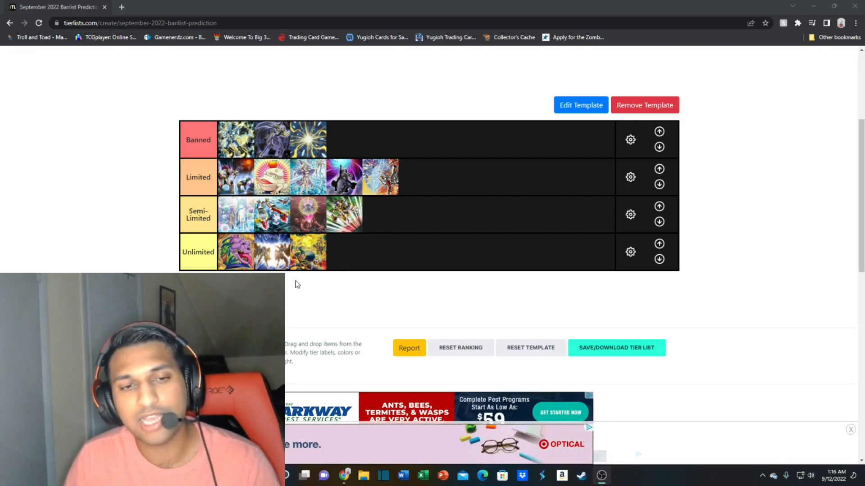